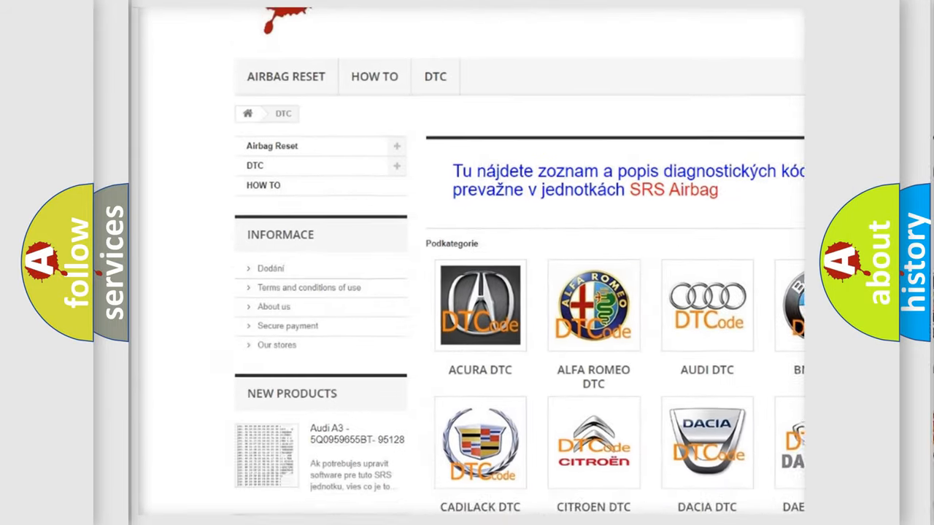
scroll("down", 3)
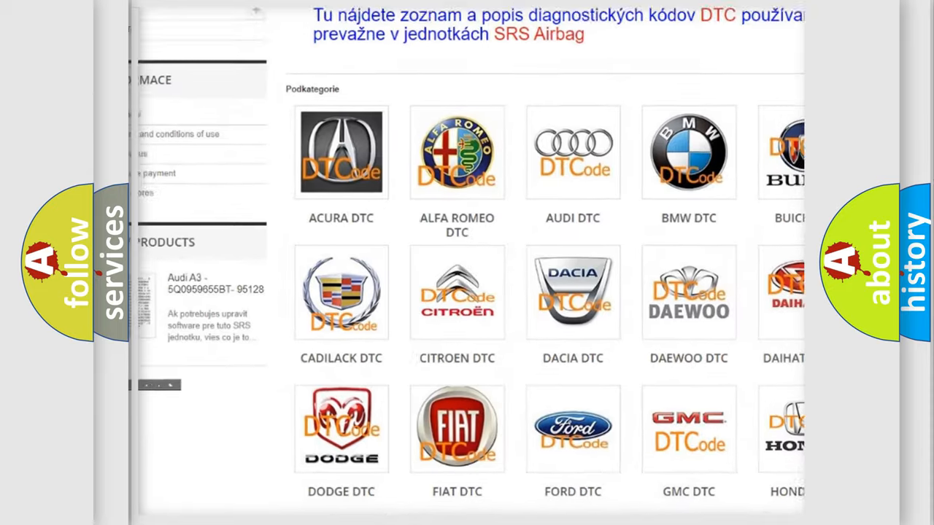
scroll("down", 3)
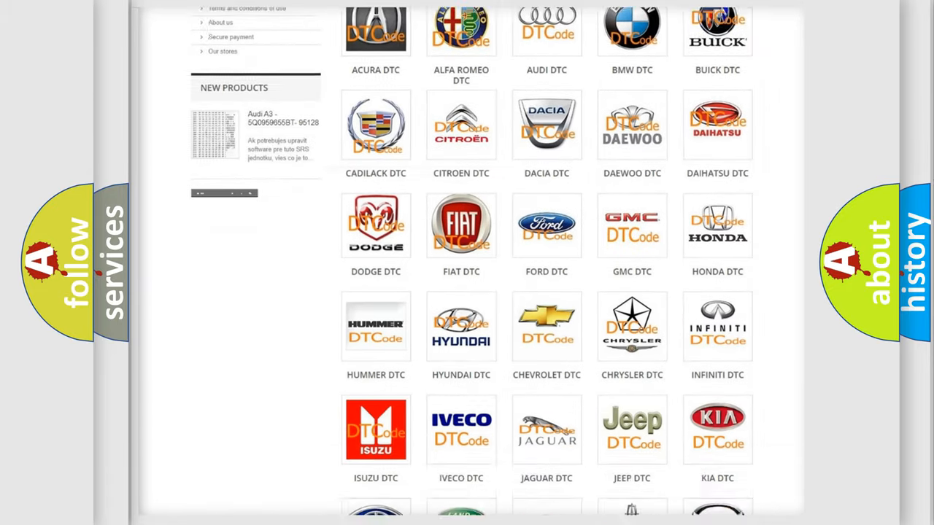
scroll("down", 3)
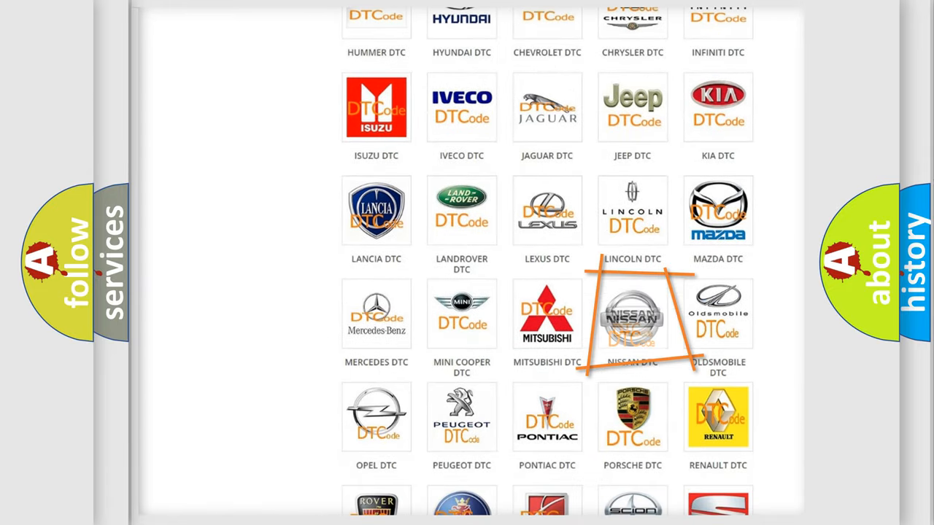